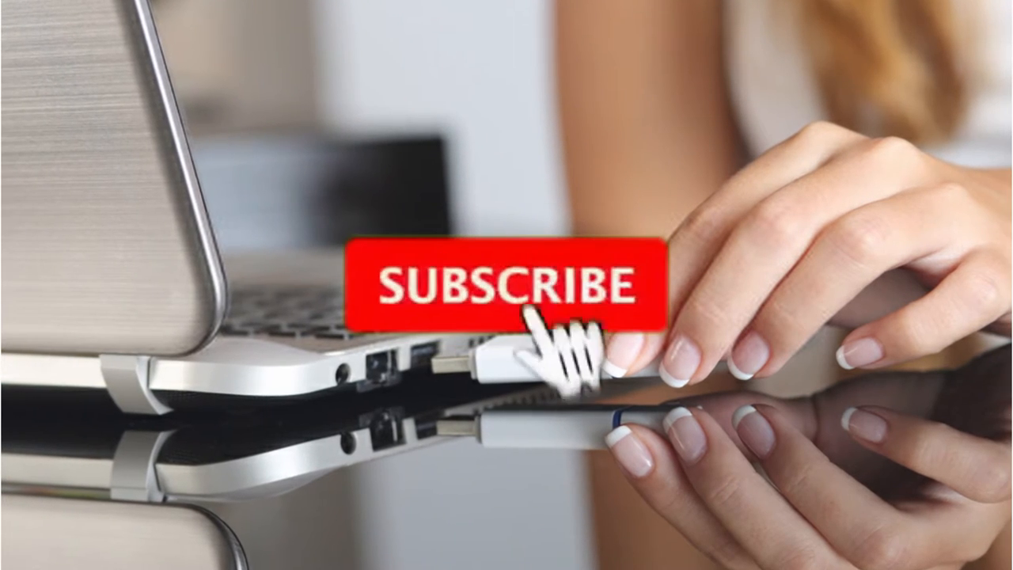
{"action": "left_click", "coordinate": [506, 285]}
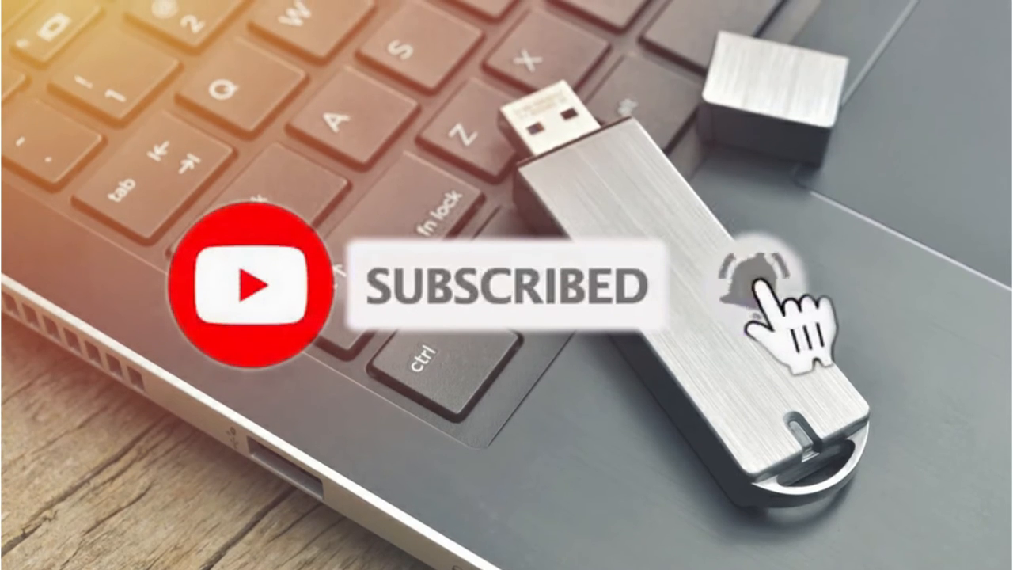